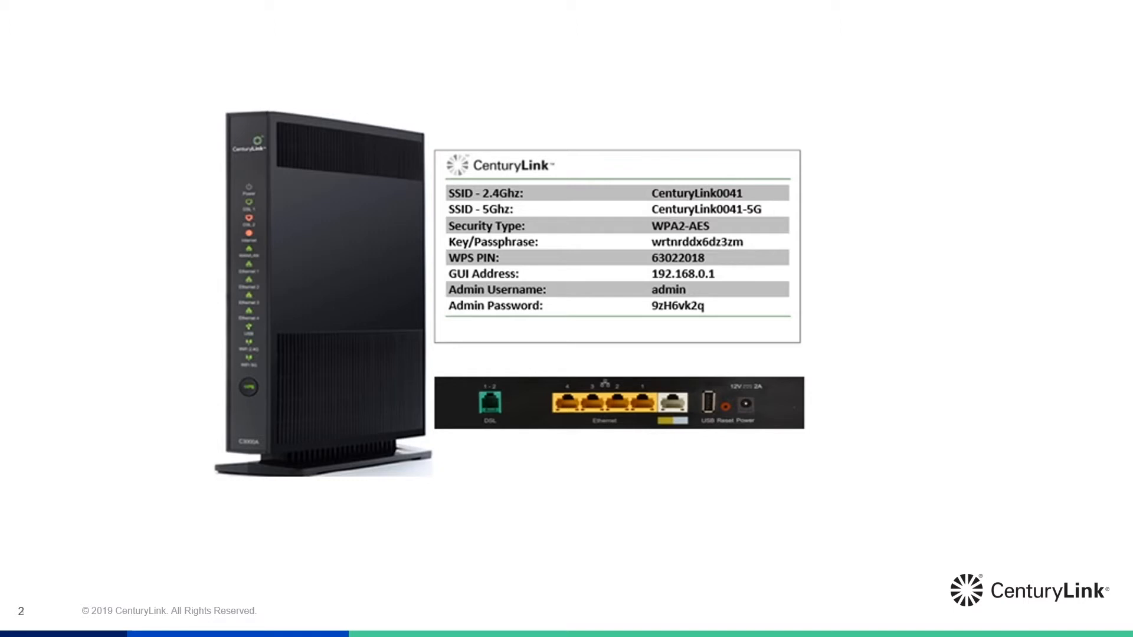
Advance the slideshow to the modem sticker showing the GUI address and admin credentials.
key(right)
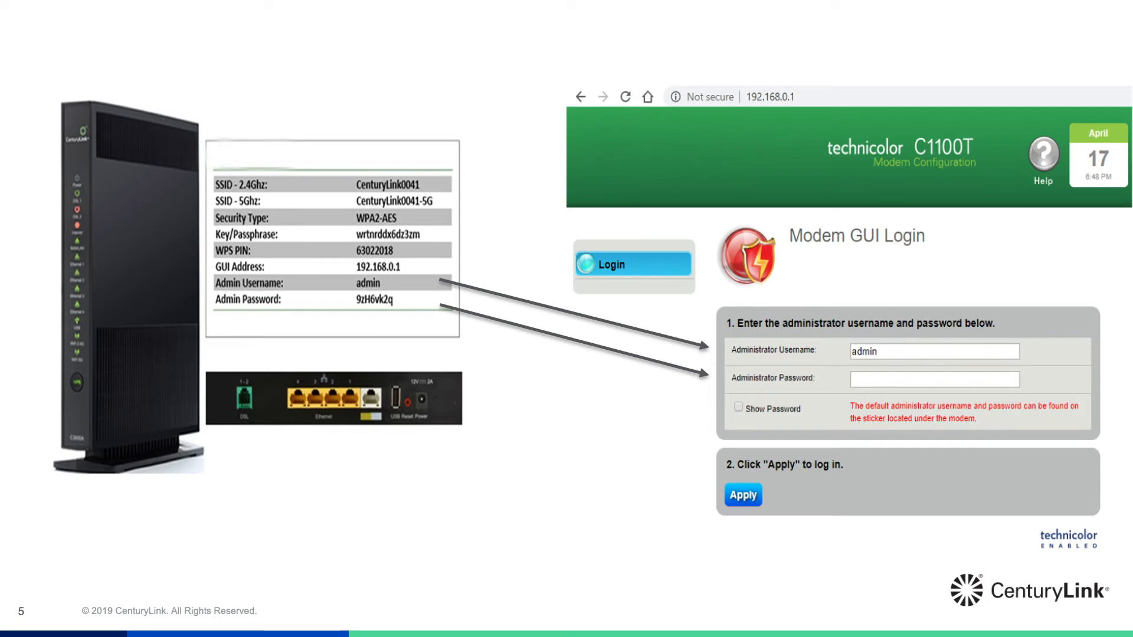
Log in and open Wireless Setup to view the current network name and security settings.
click(742, 495)
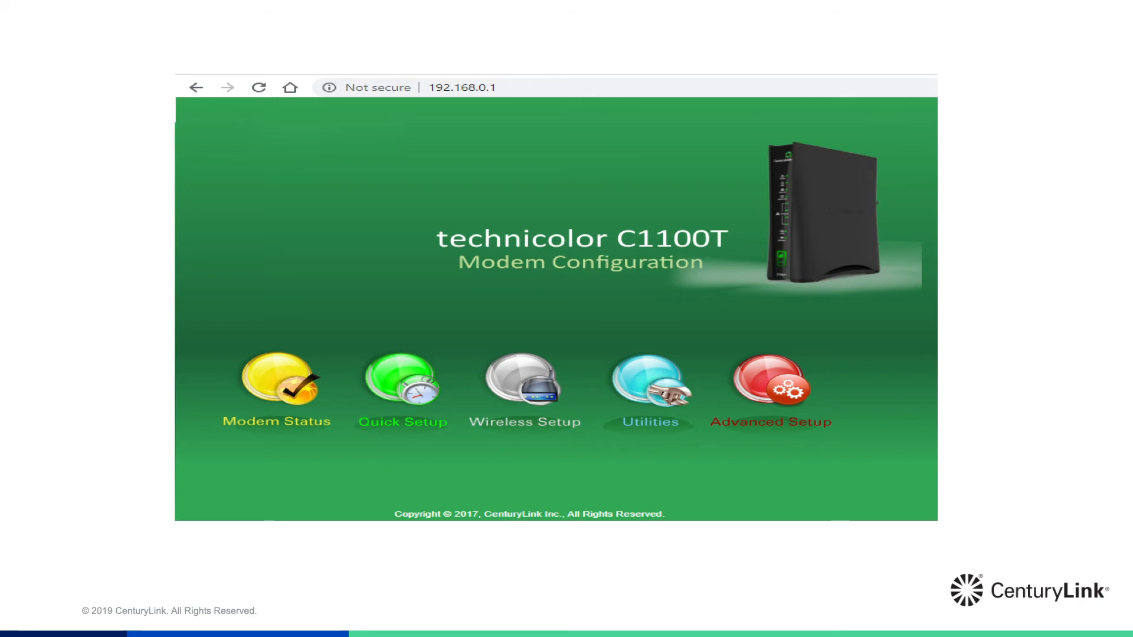
click(524, 387)
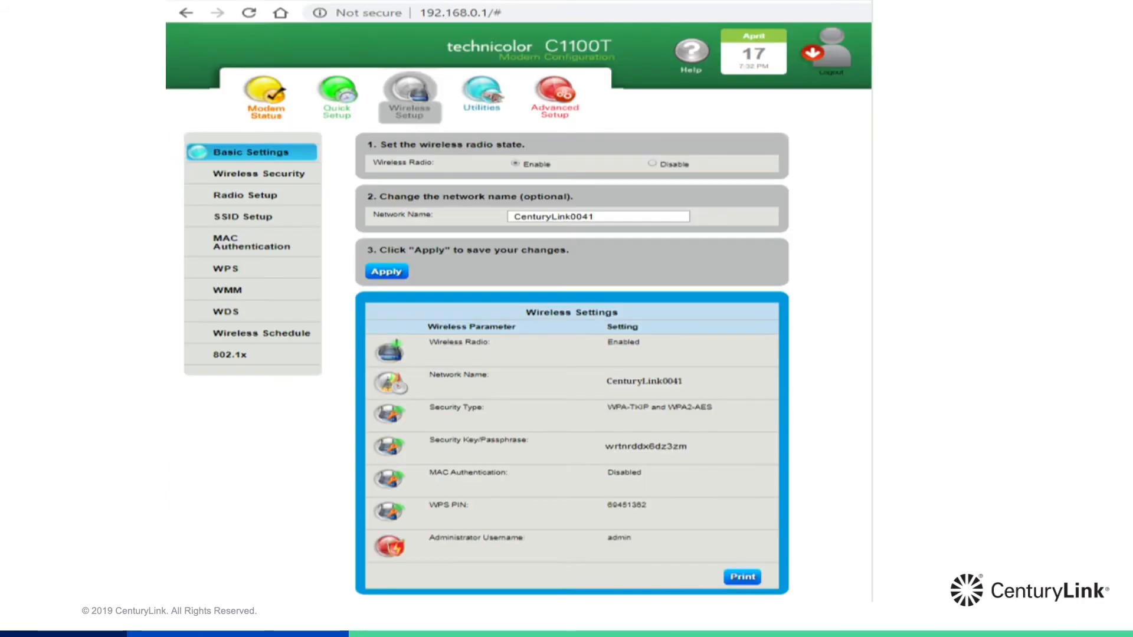